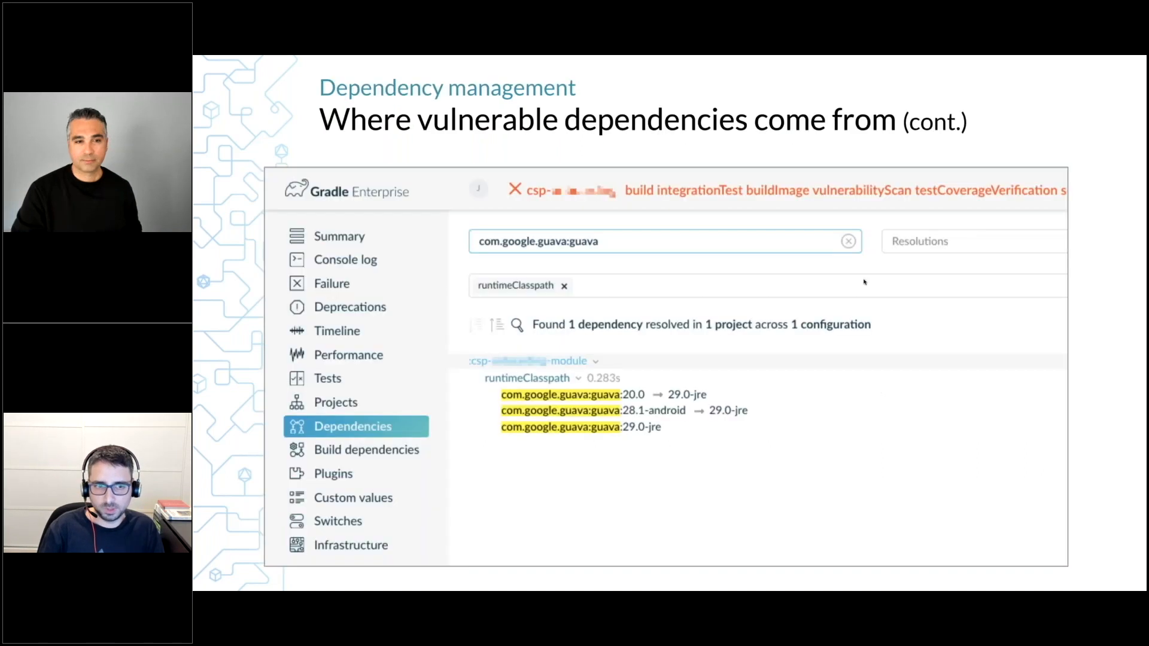
mouse_move(779, 273)
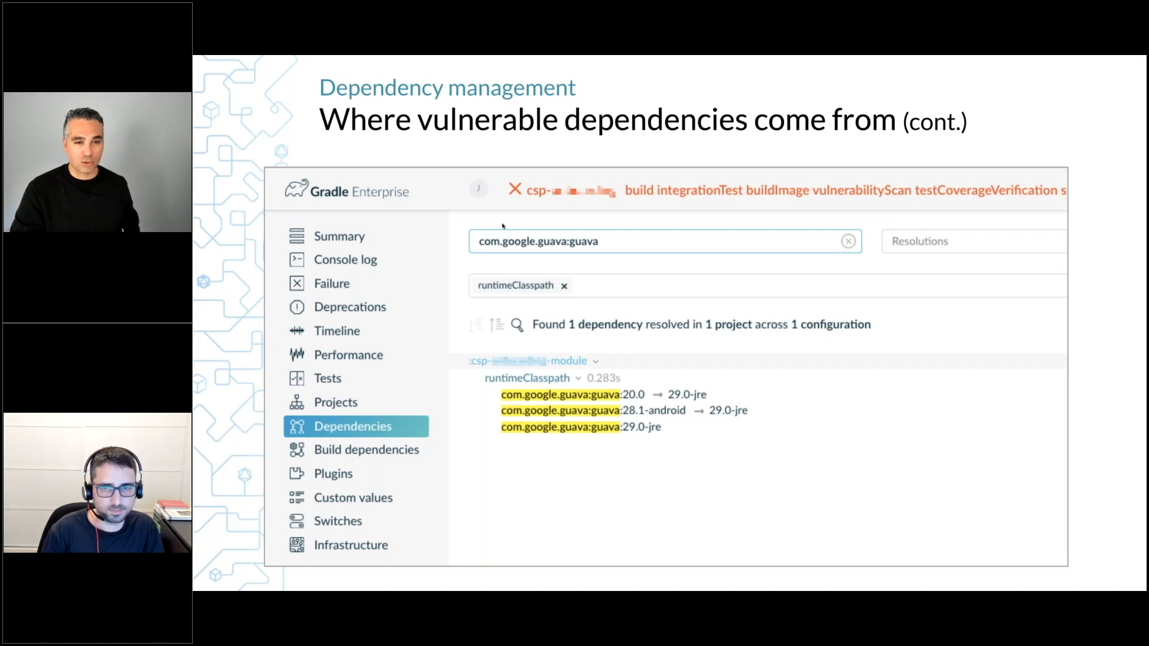
mouse_move(601, 280)
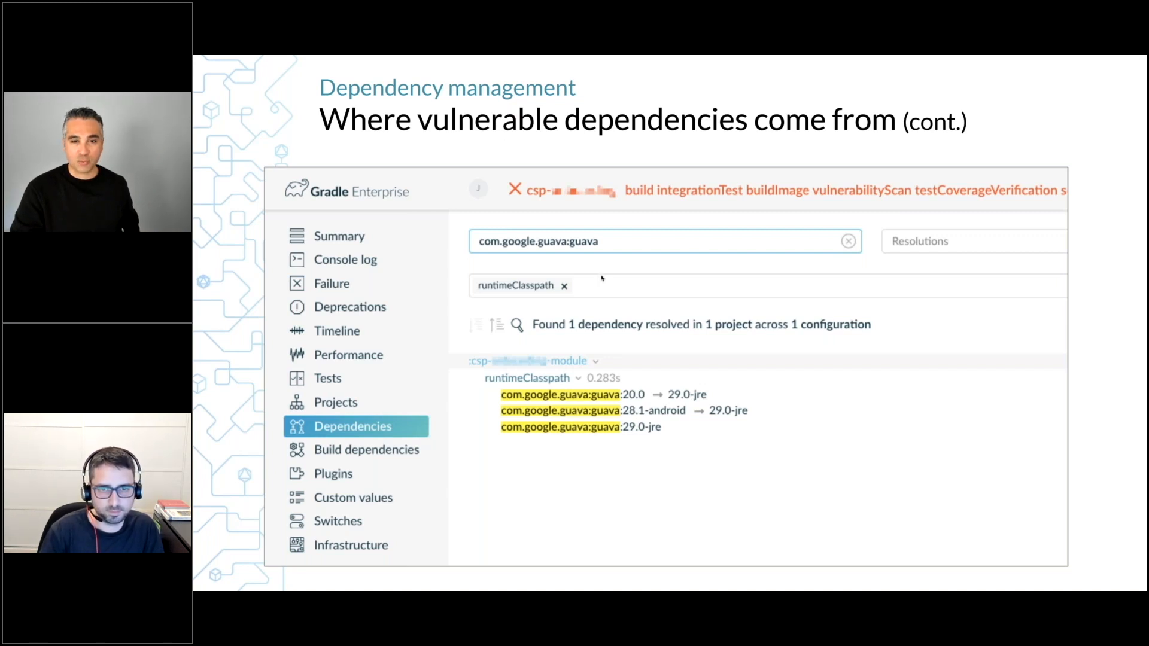
mouse_move(762, 194)
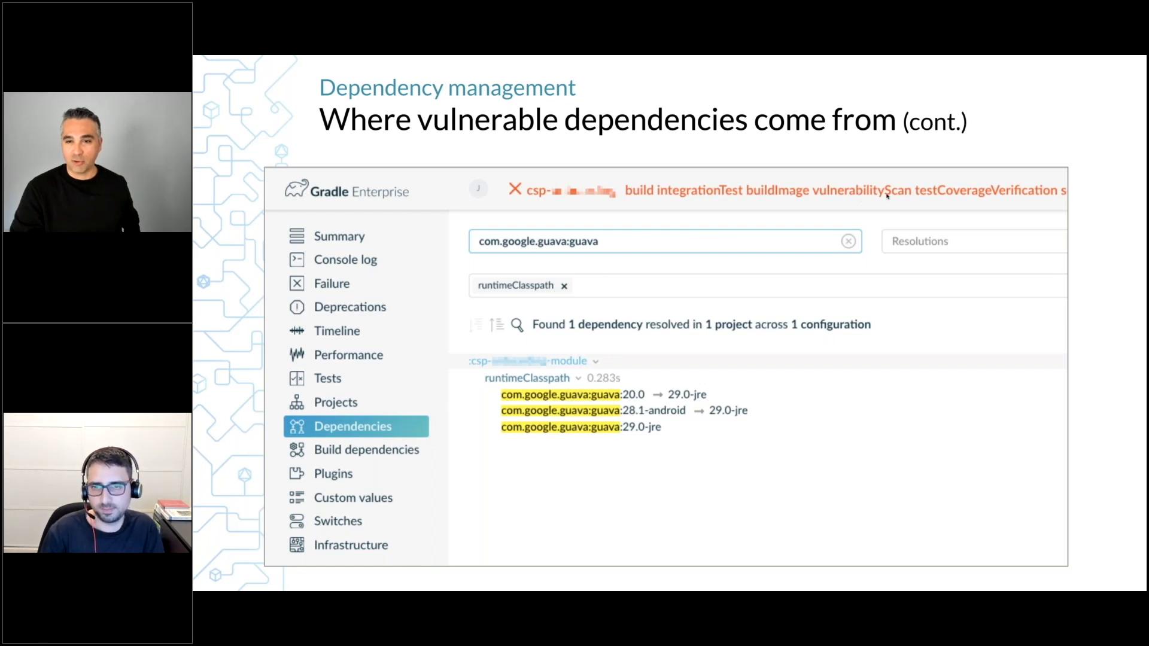
mouse_move(663, 309)
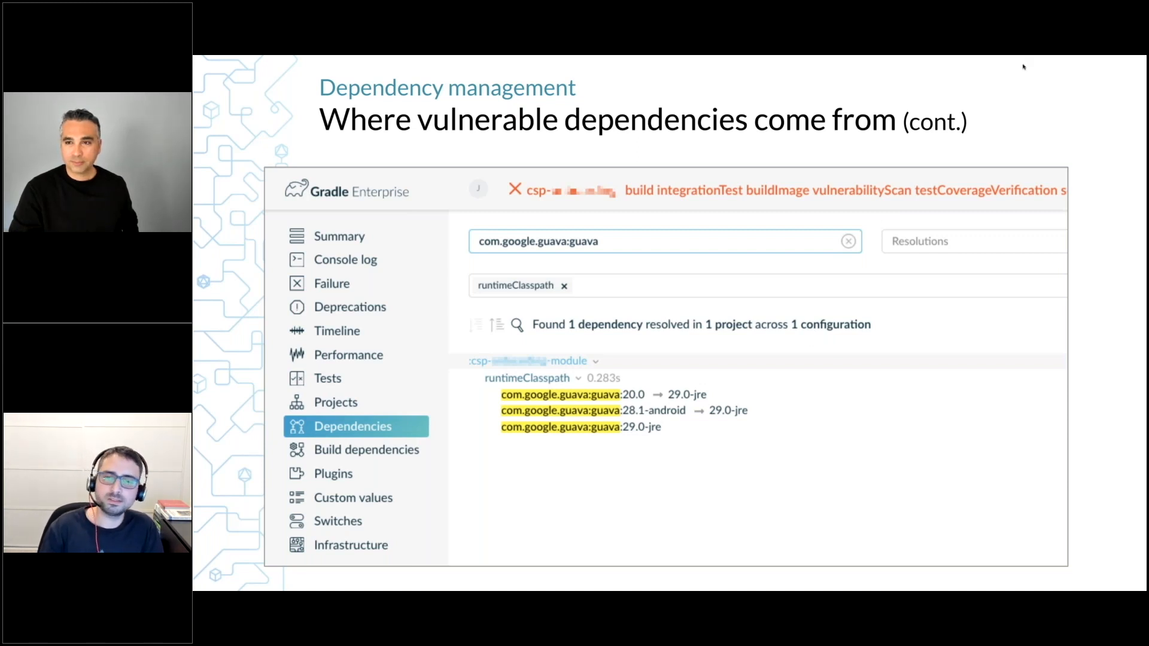
mouse_move(802, 310)
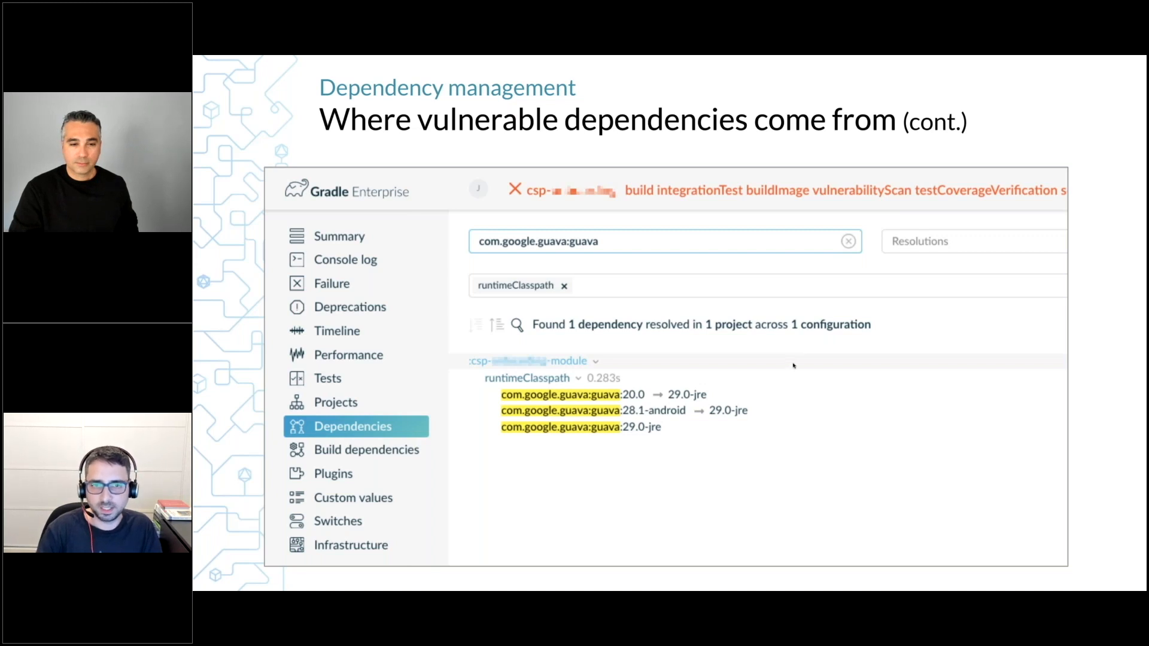
mouse_move(732, 377)
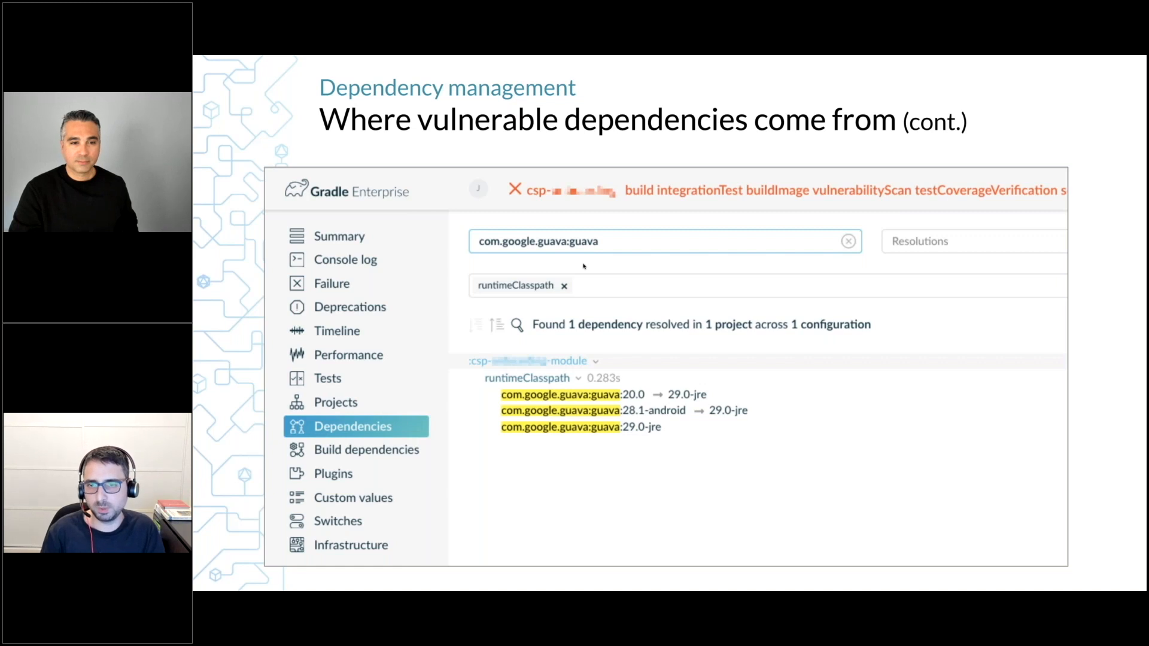
mouse_move(696, 333)
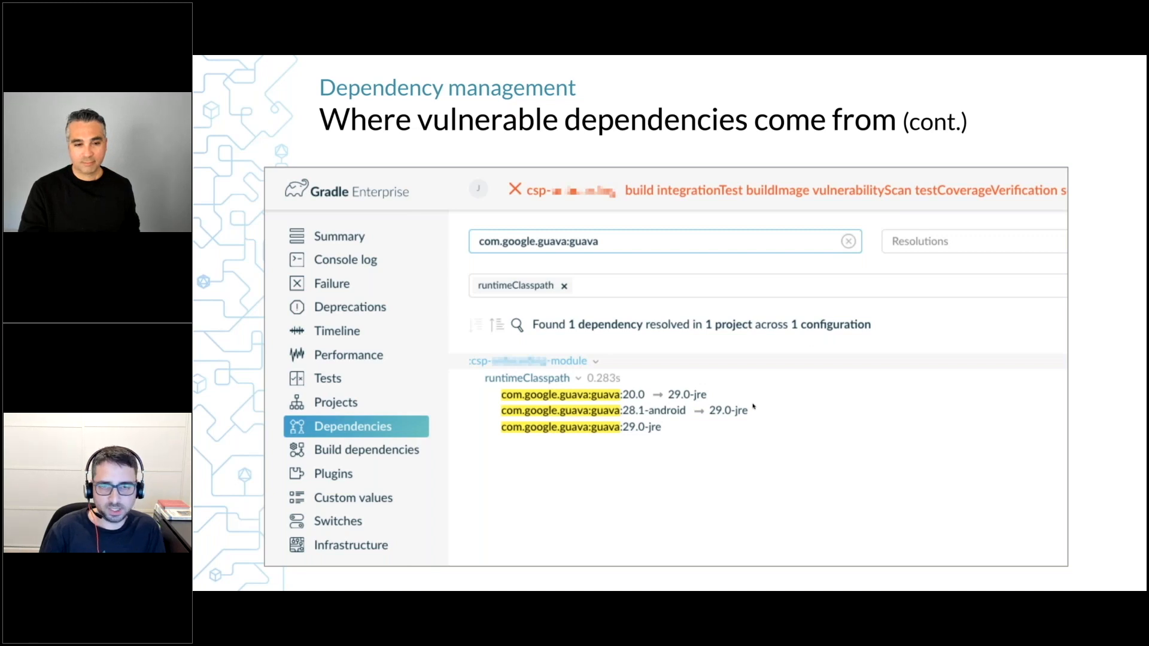
mouse_move(760, 412)
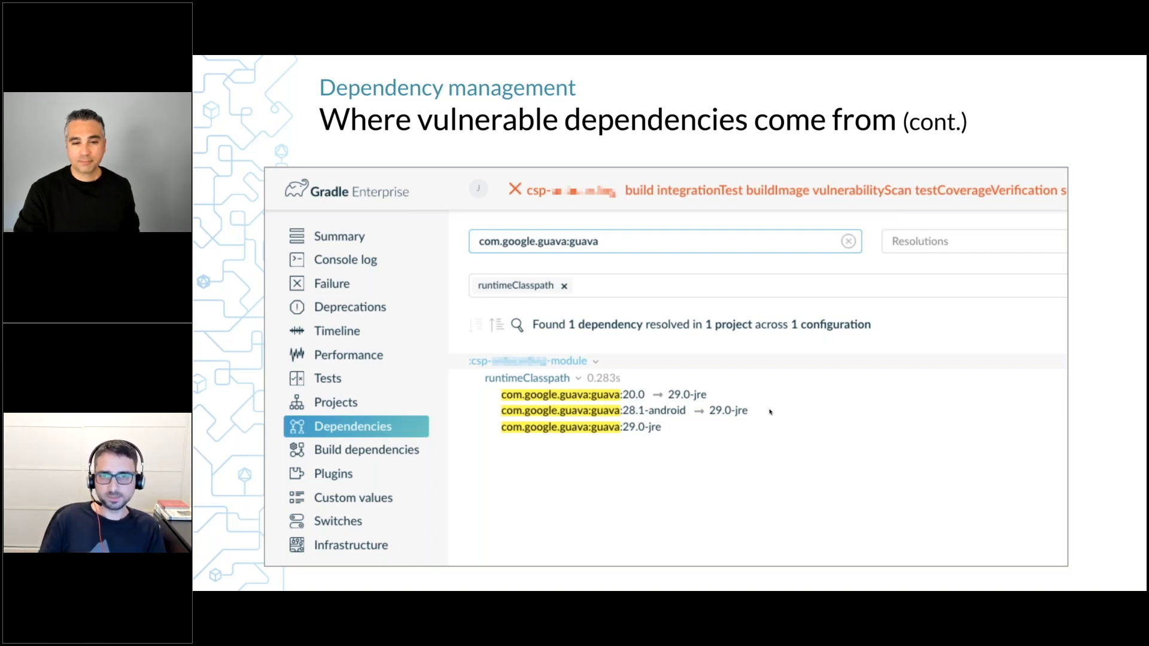
Show the Required By tree for guava 29.0-jre, tracing the modules that pull it in
left_click(560, 427)
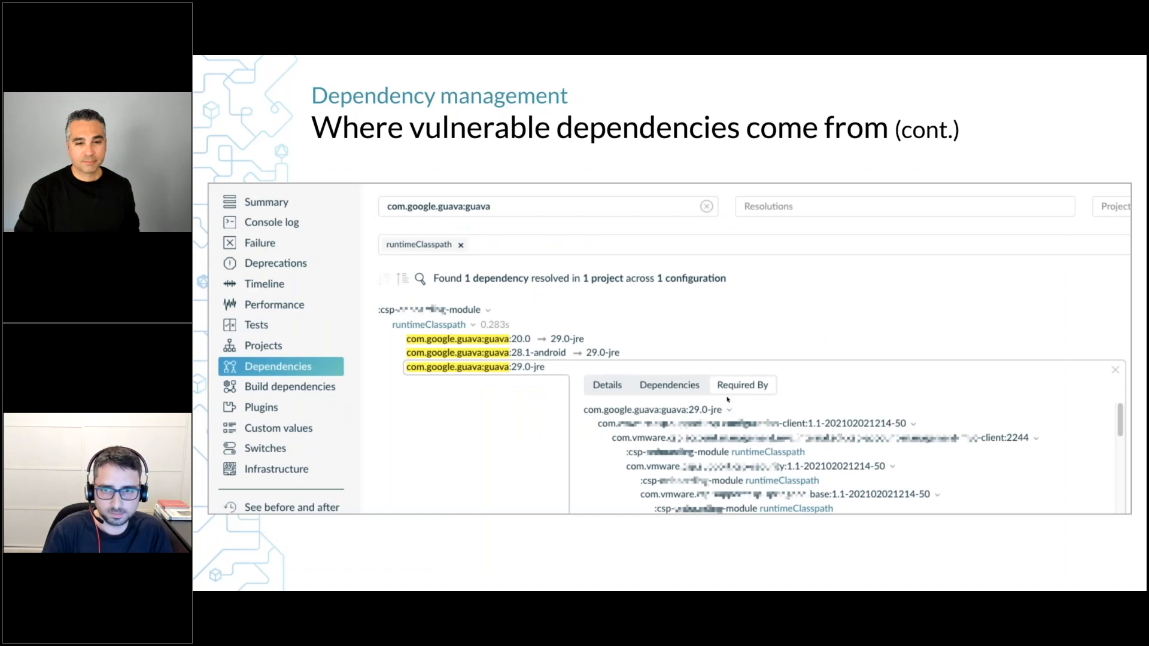
mouse_move(728, 366)
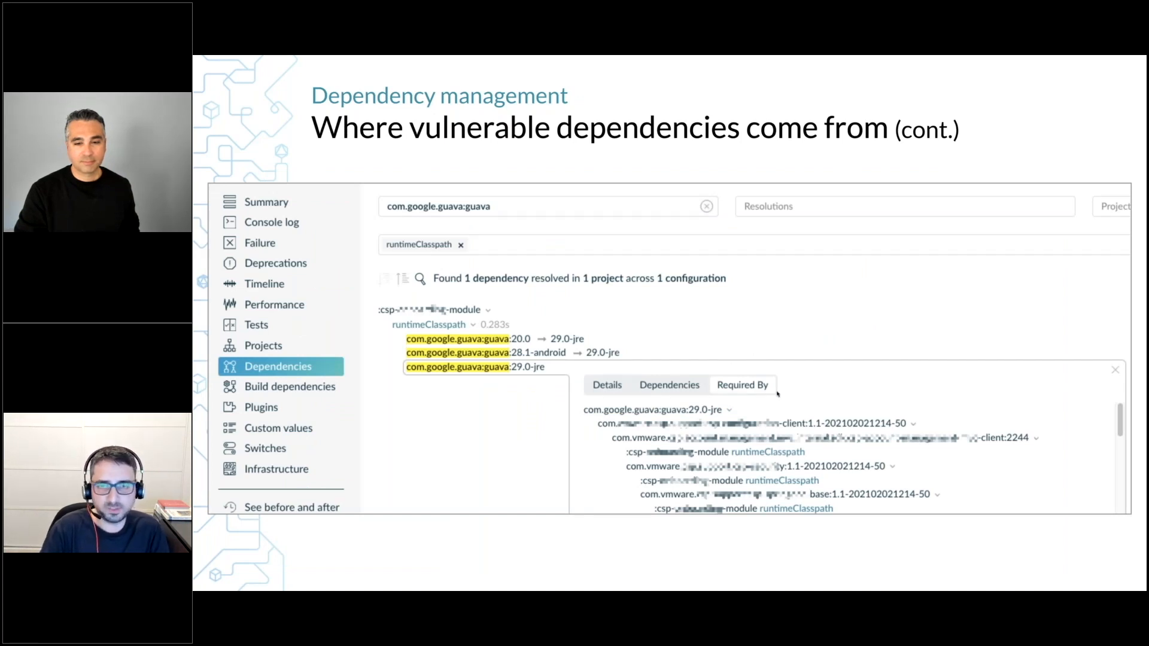
mouse_move(1019, 85)
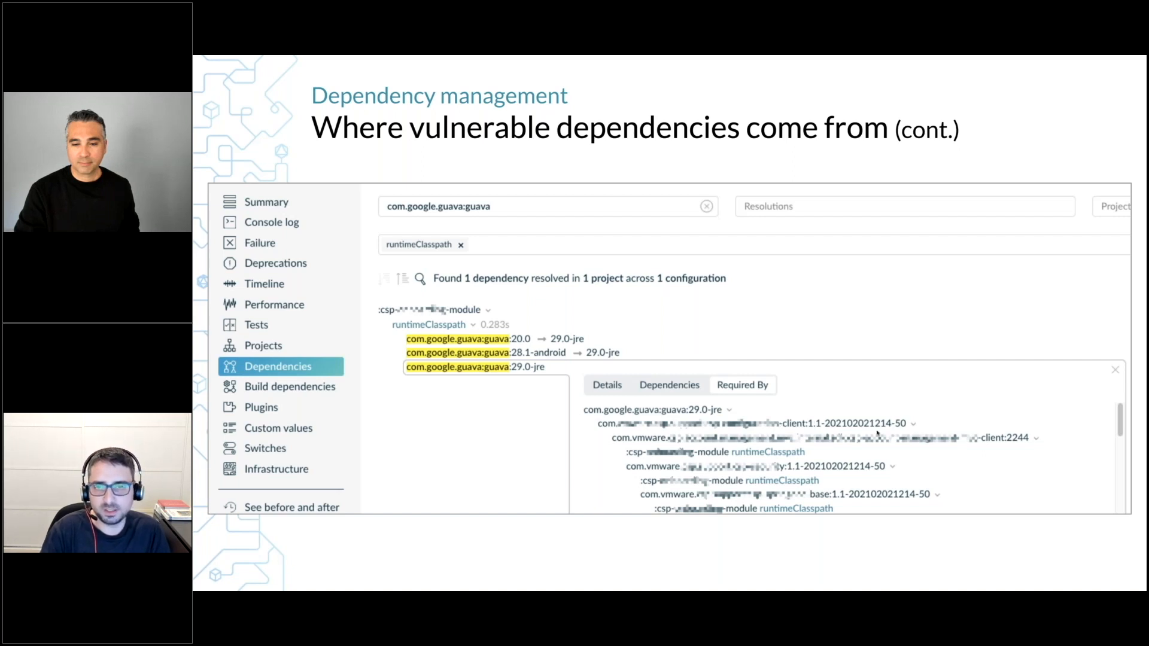
mouse_move(991, 295)
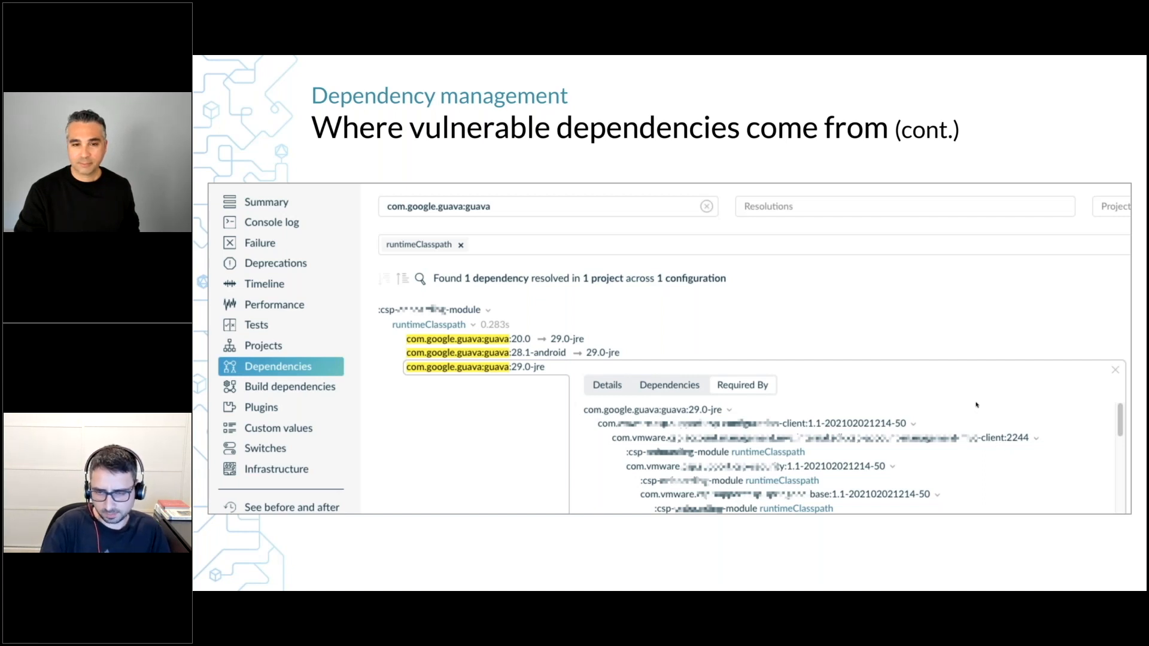
mouse_move(916, 323)
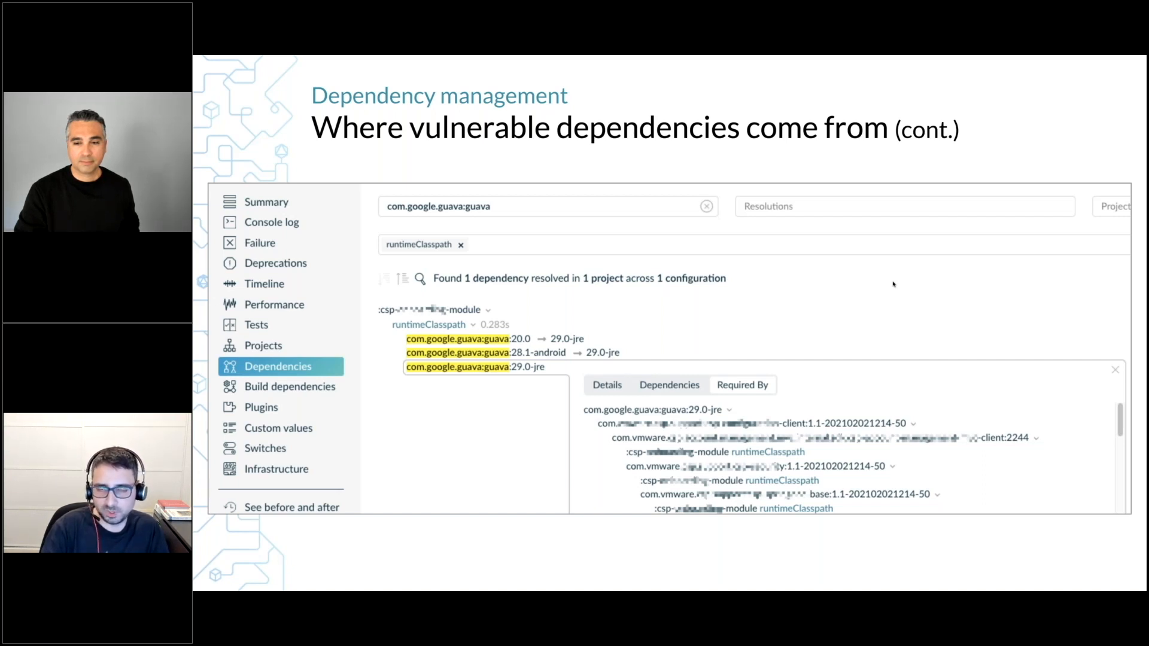
mouse_move(881, 297)
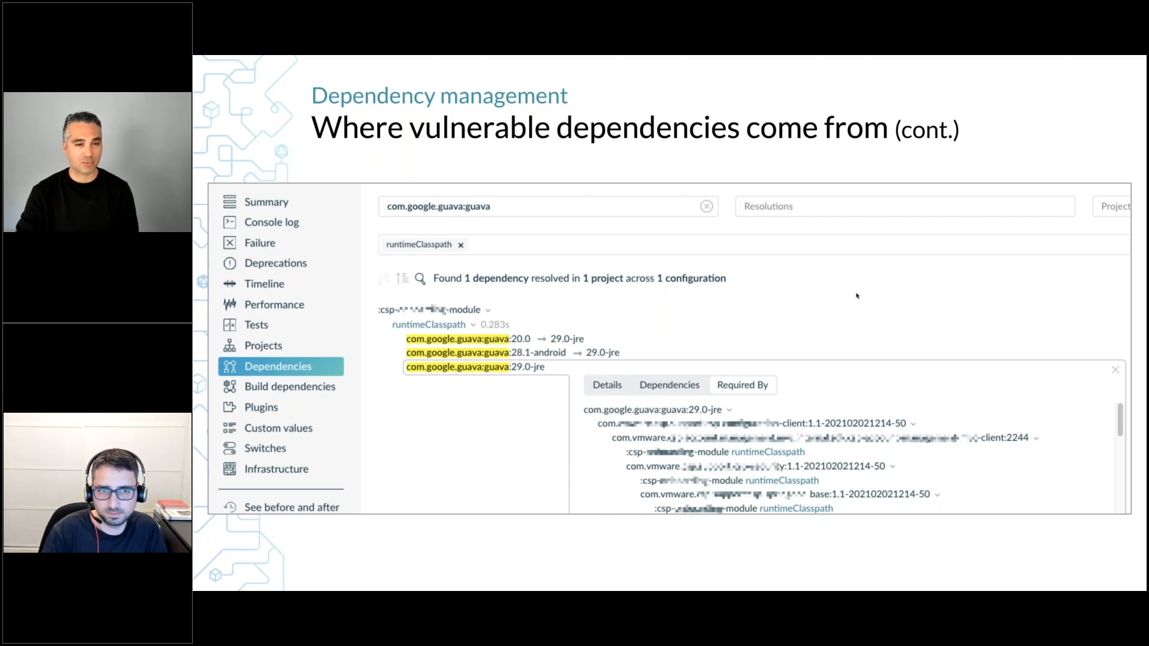
mouse_move(857, 262)
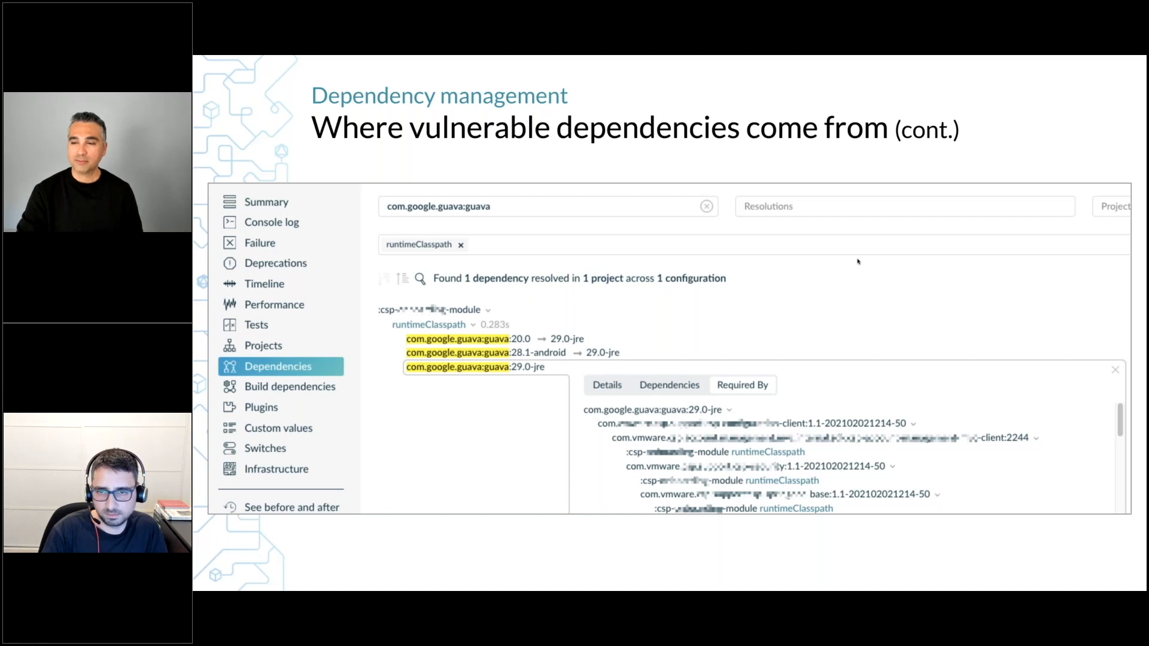
mouse_move(840, 291)
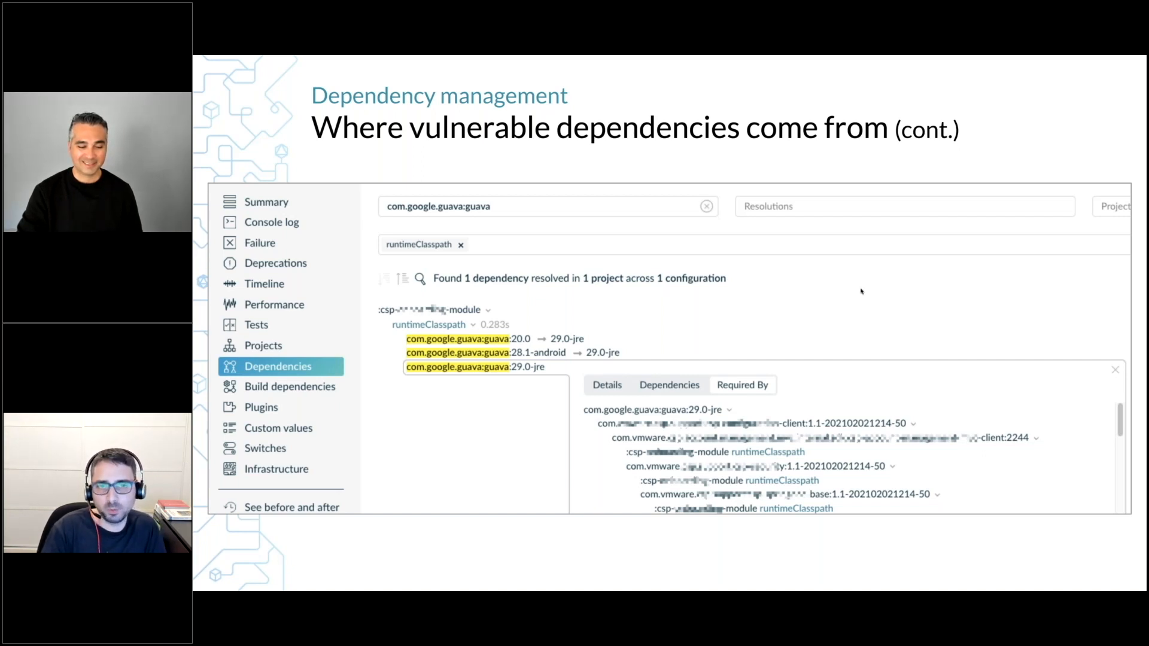
mouse_move(868, 297)
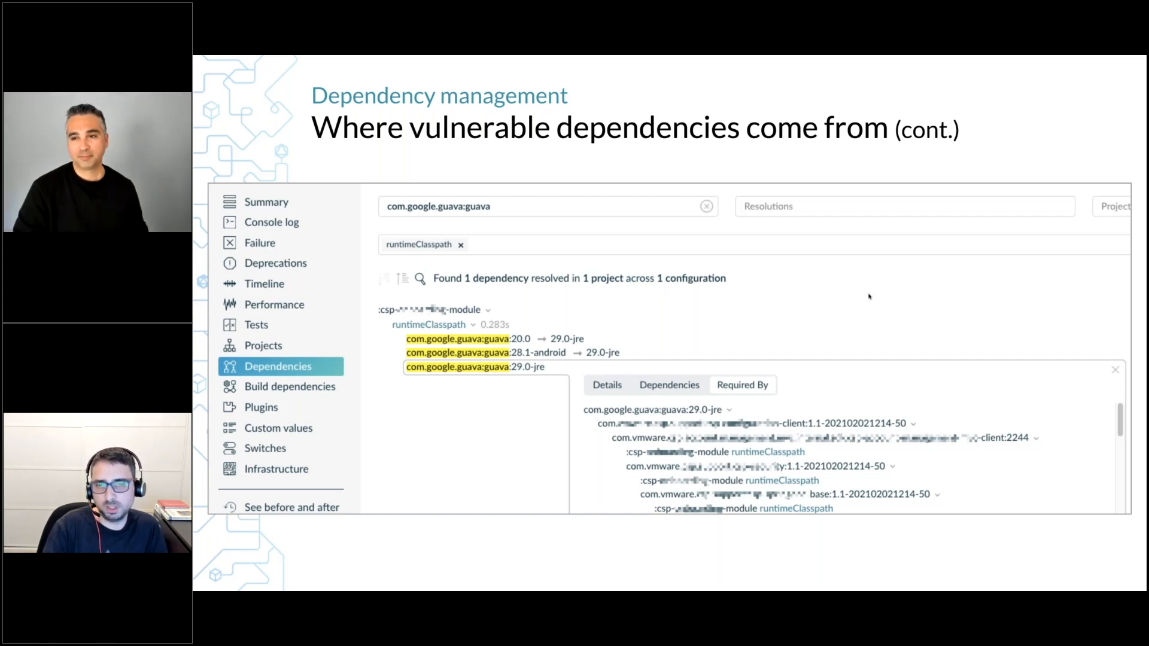
mouse_move(863, 308)
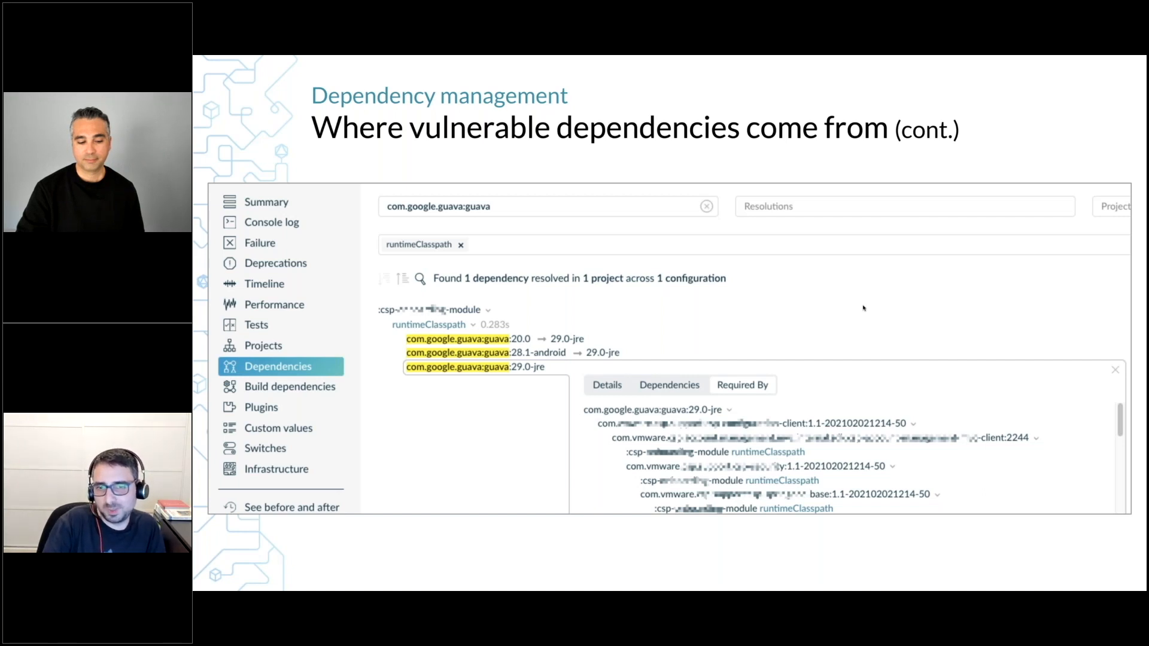
mouse_move(856, 312)
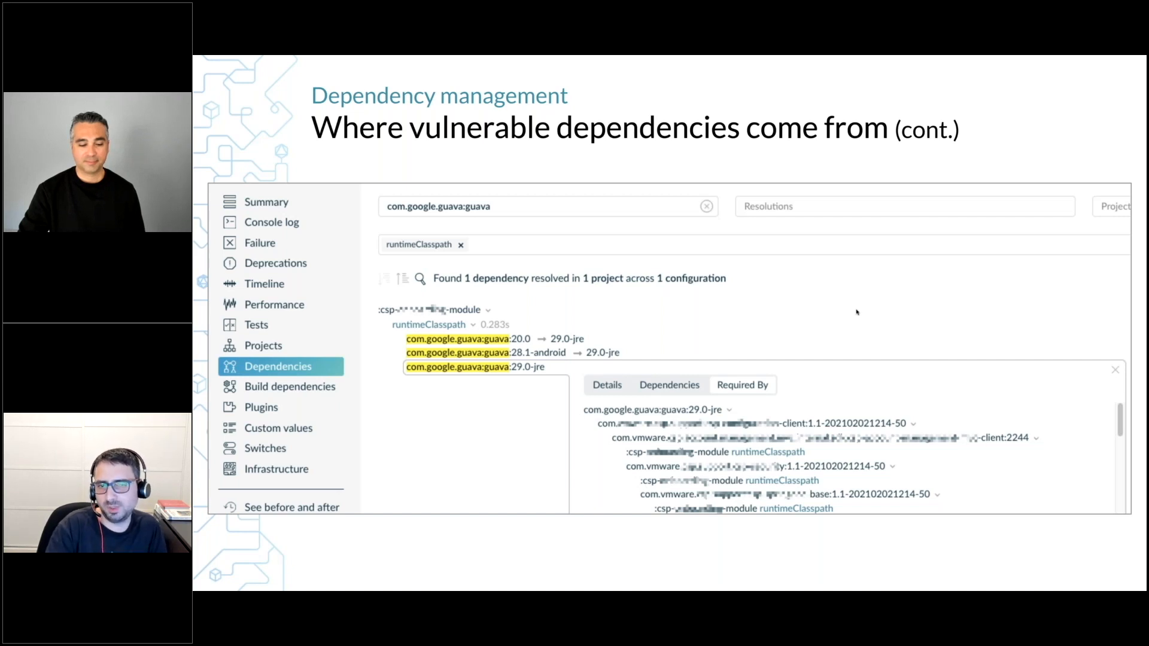
mouse_move(857, 317)
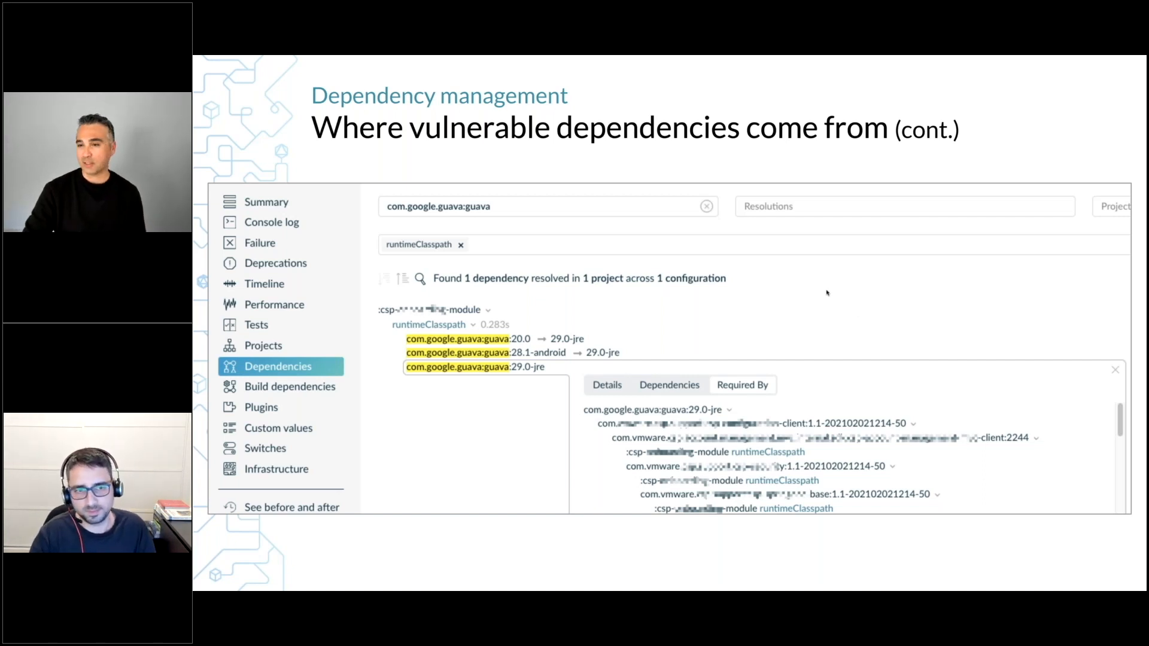
mouse_move(872, 285)
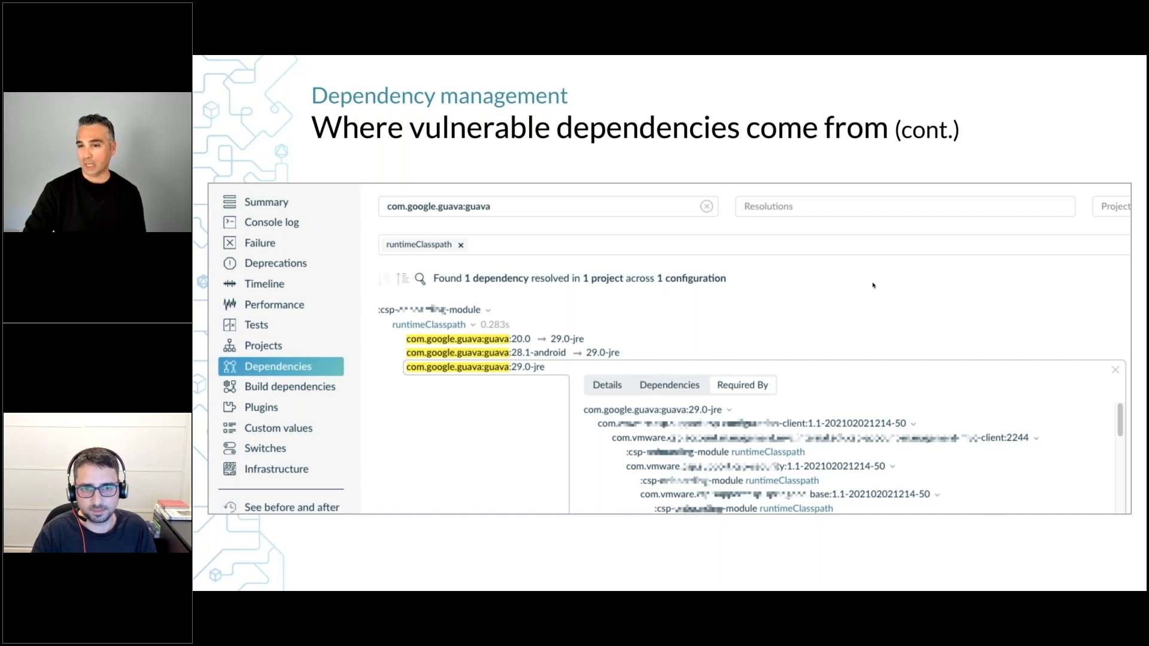